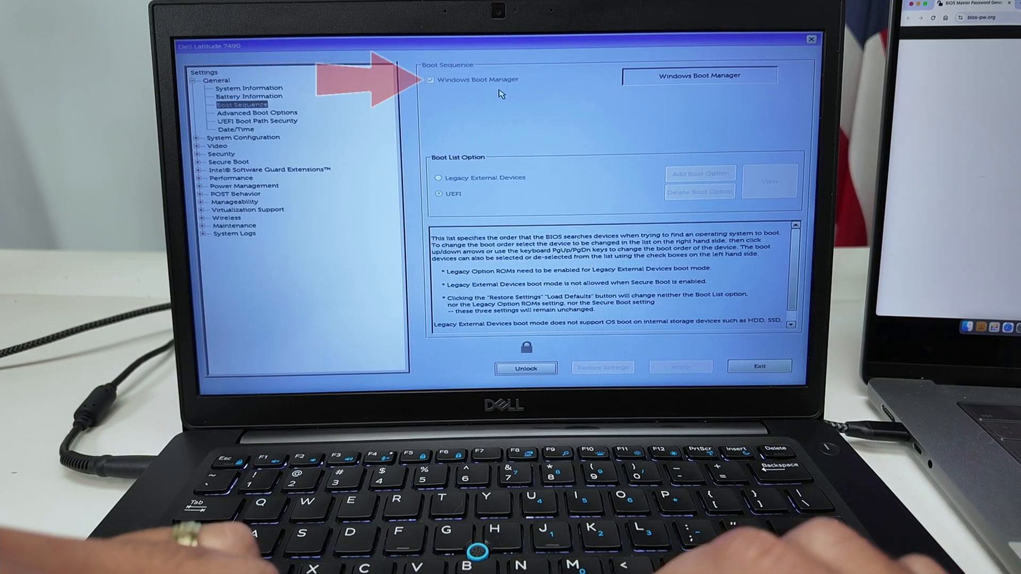
Switch to the Word document displaying both Dell master passwords in large monospaced text.
{"action": "left_click", "coordinate": [526, 368]}
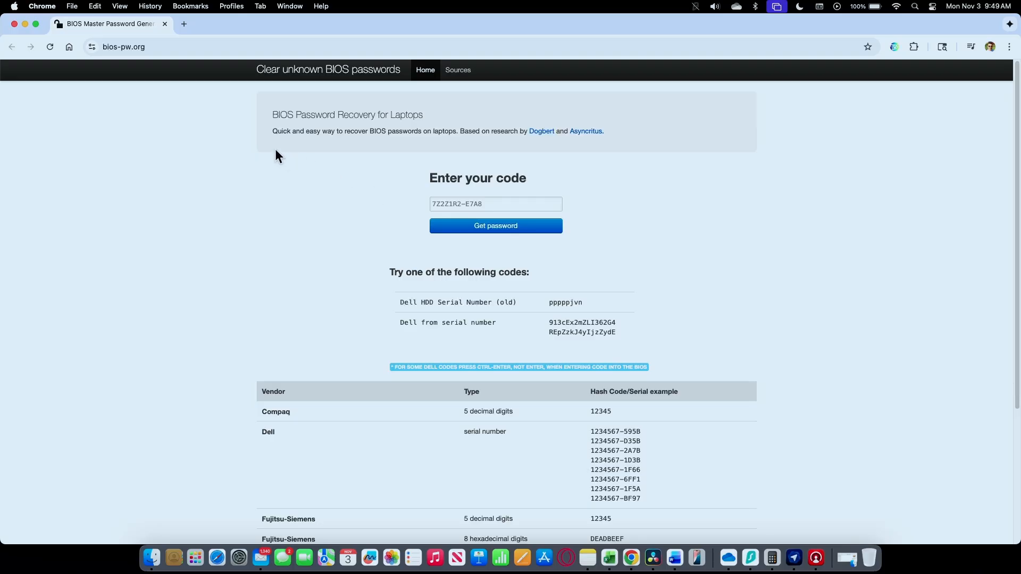
{"action": "mouse_move", "coordinate": [110, 65]}
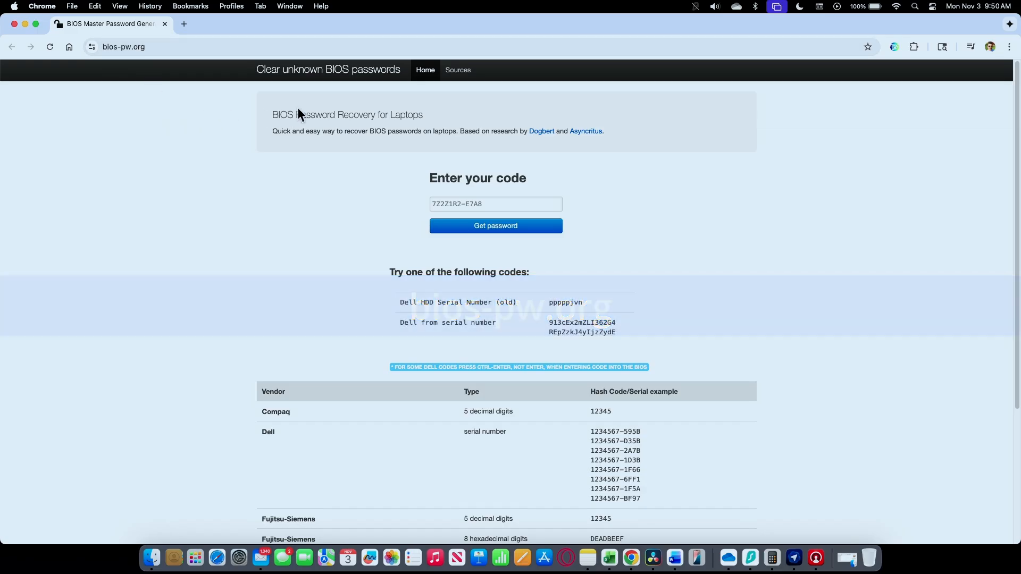
{"action": "left_click", "coordinate": [495, 204]}
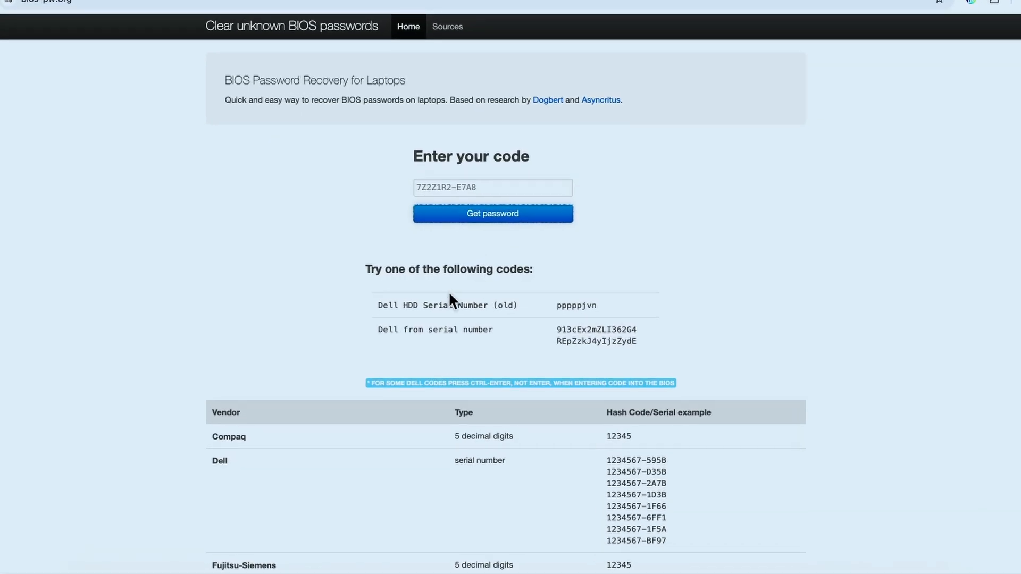
{"action": "mouse_move", "coordinate": [438, 309]}
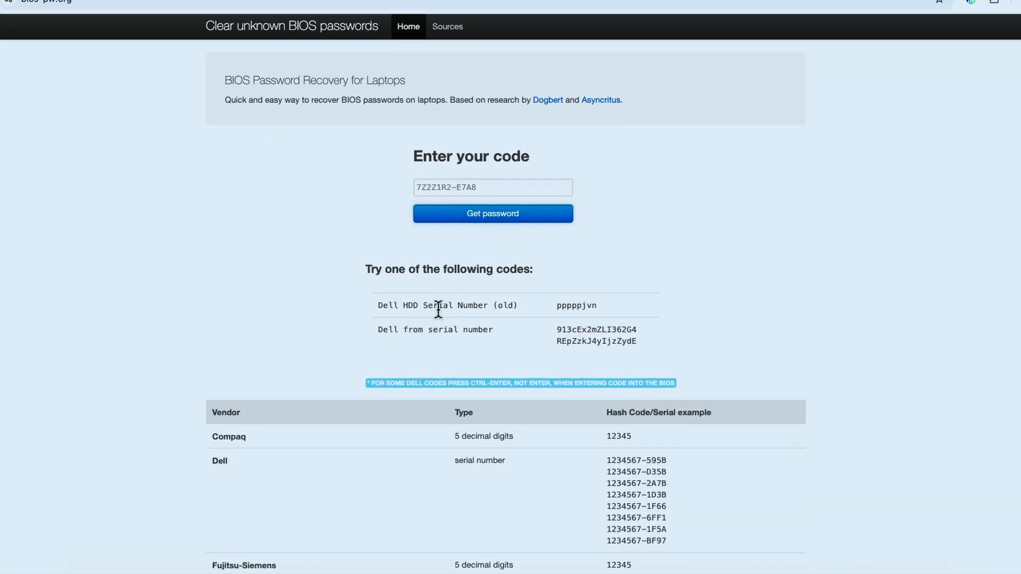
{"action": "double_click", "coordinate": [575, 306]}
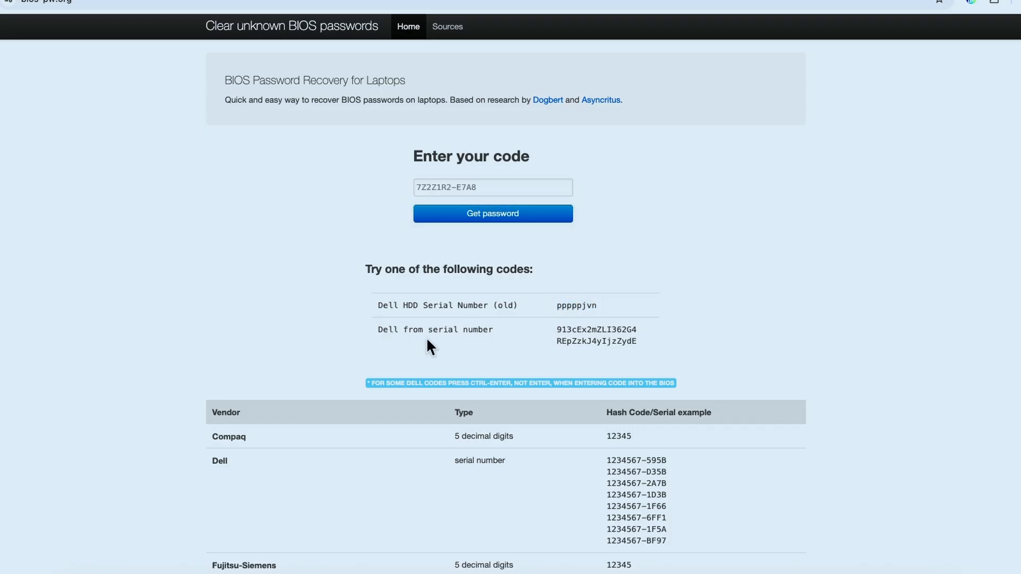
{"action": "mouse_move", "coordinate": [509, 341]}
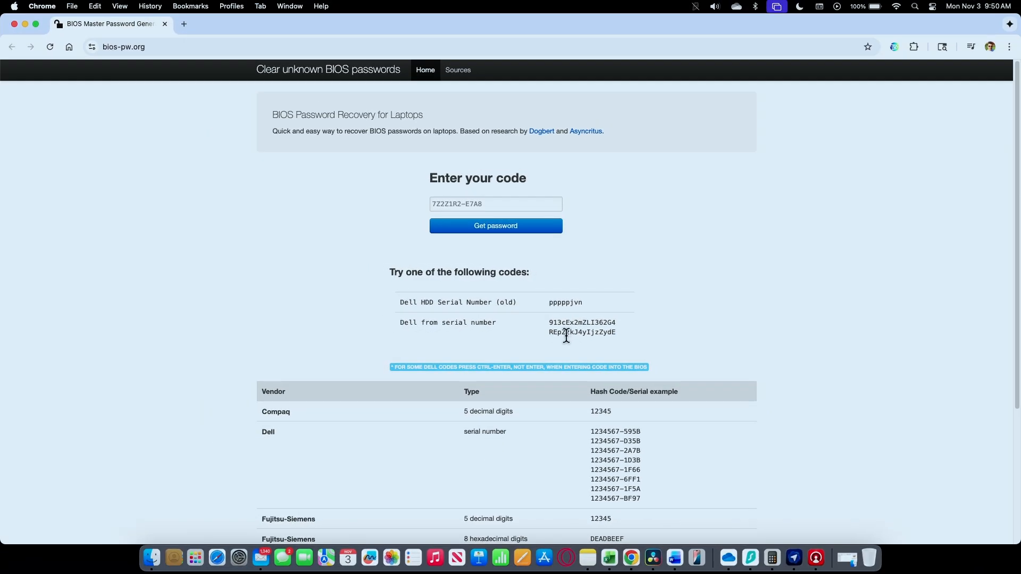
{"action": "mouse_move", "coordinate": [677, 562]}
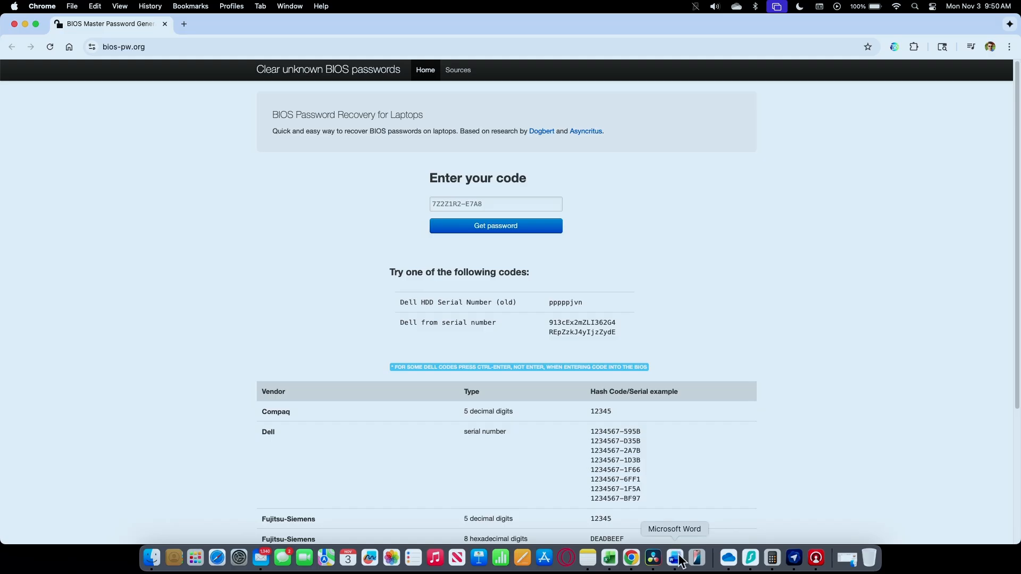
{"action": "left_click", "coordinate": [679, 561]}
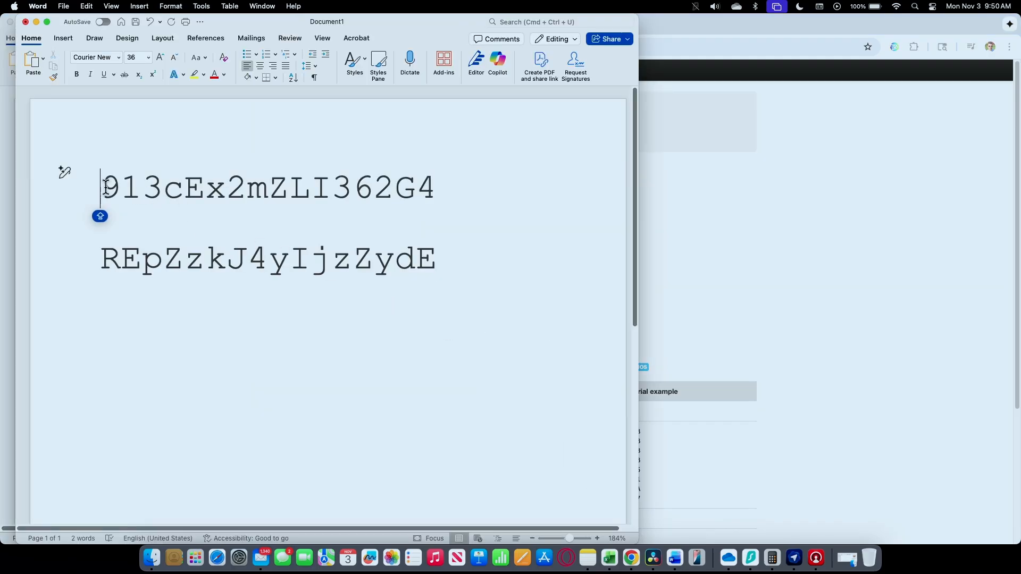